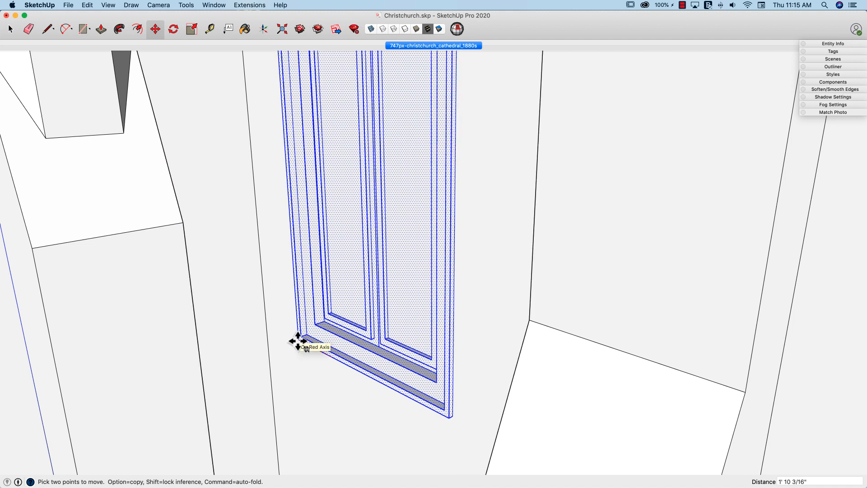
{"action": "type", "text": "-12"}
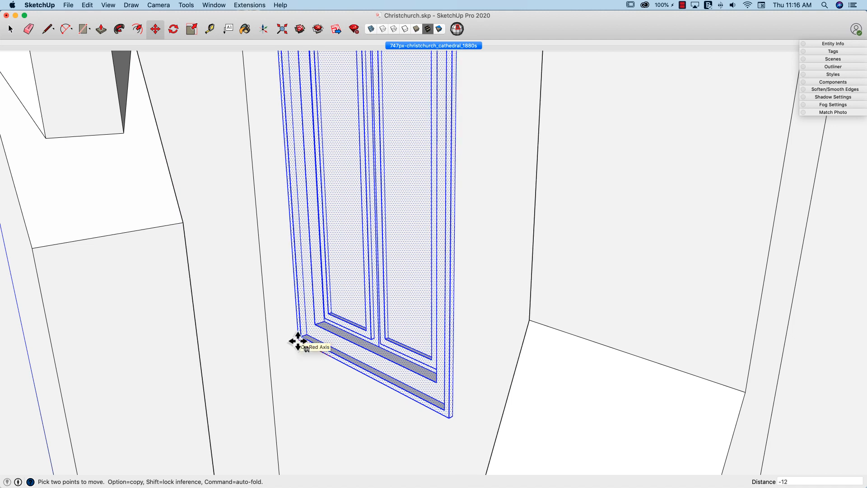